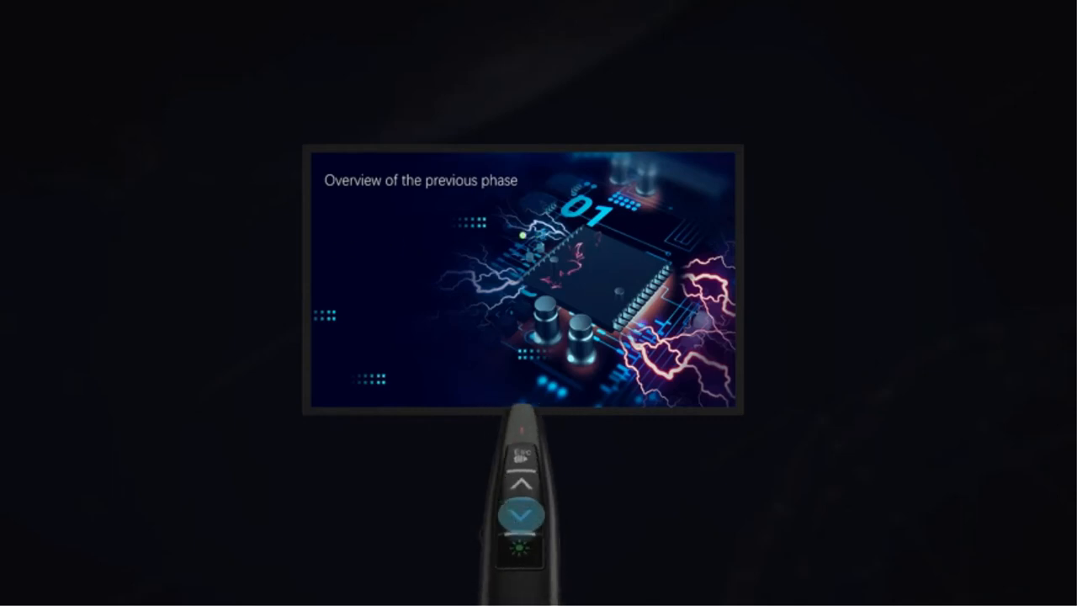
click(522, 515)
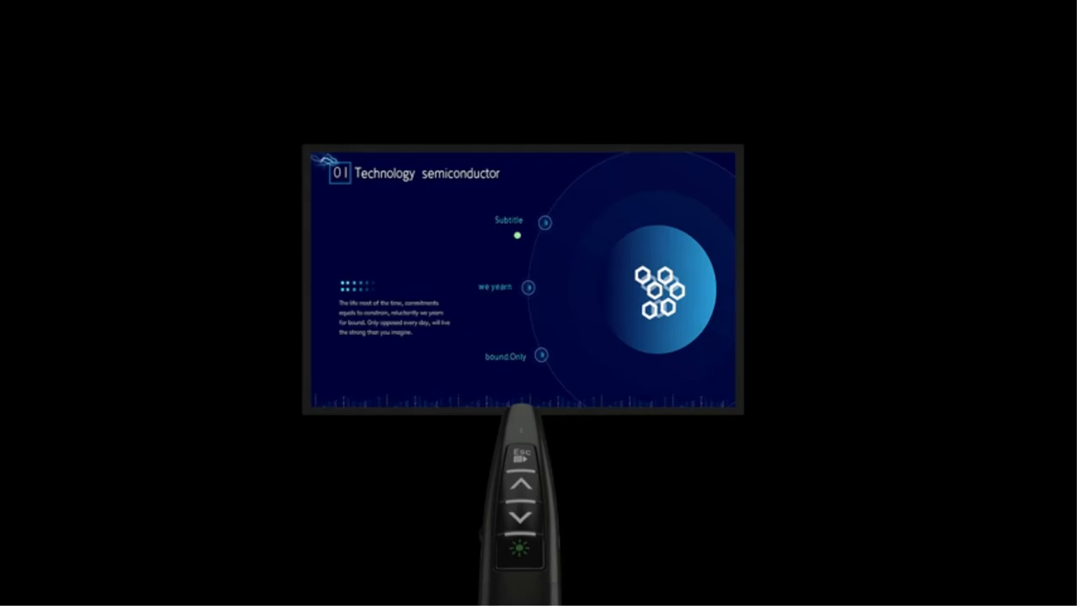